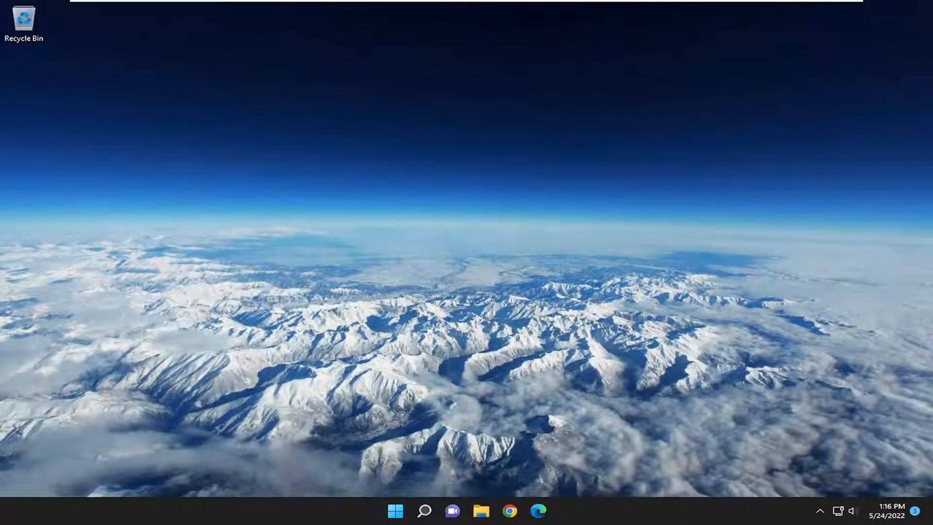
mouse_move(833, 497)
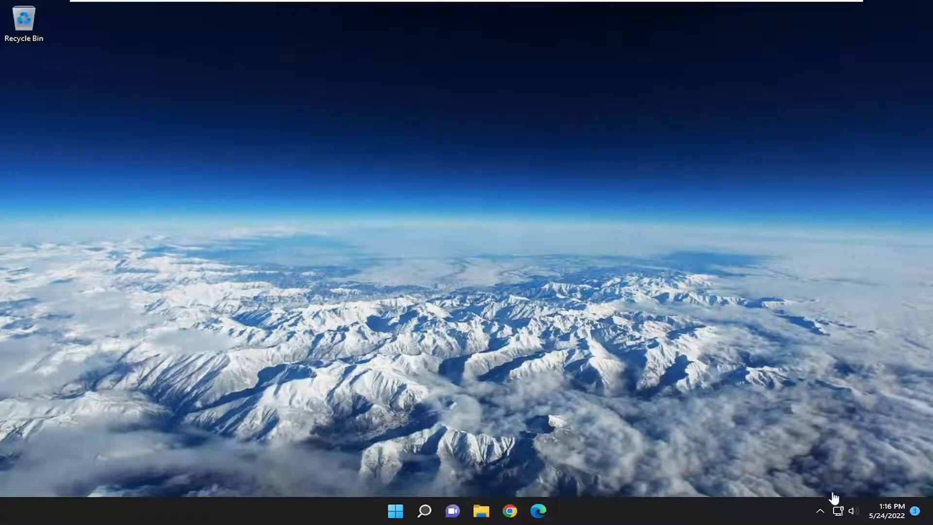
mouse_move(781, 512)
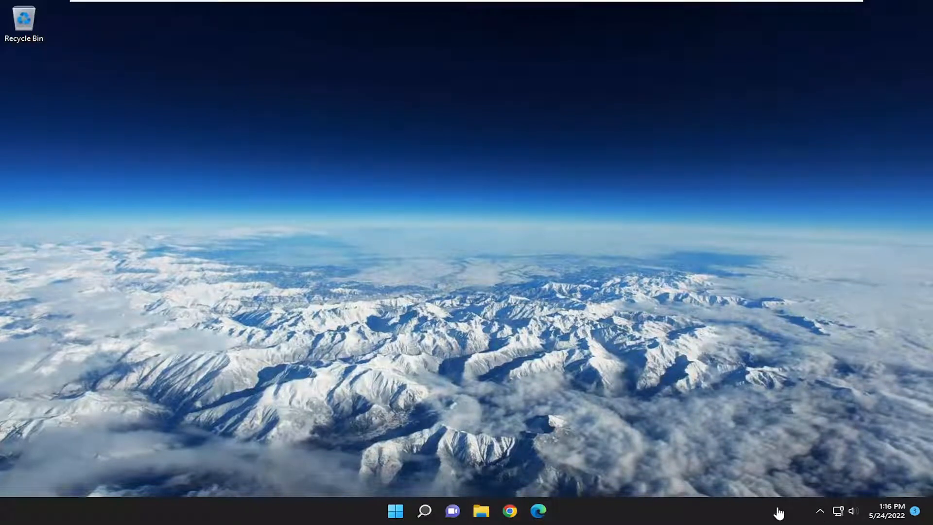
mouse_move(763, 506)
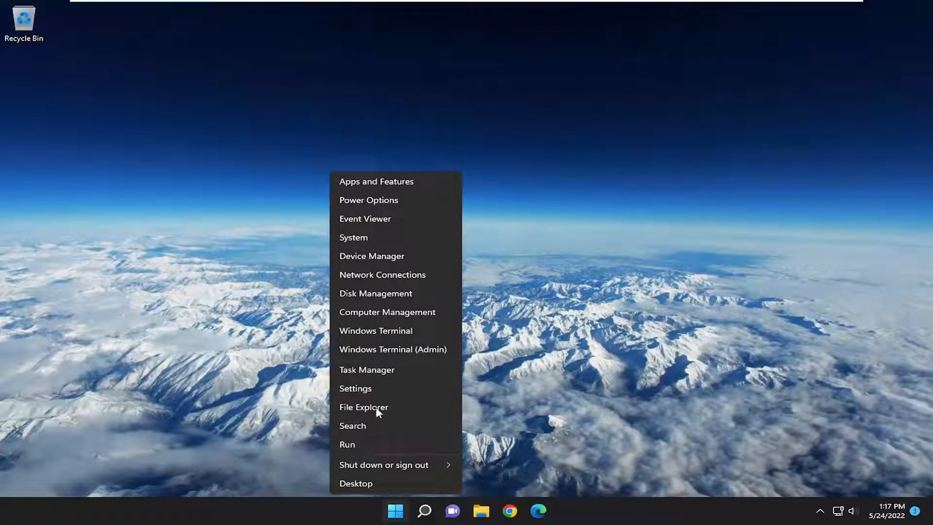
- Enable the Windows Security notification icon entry in Task Manager's Startup apps list
click(368, 369)
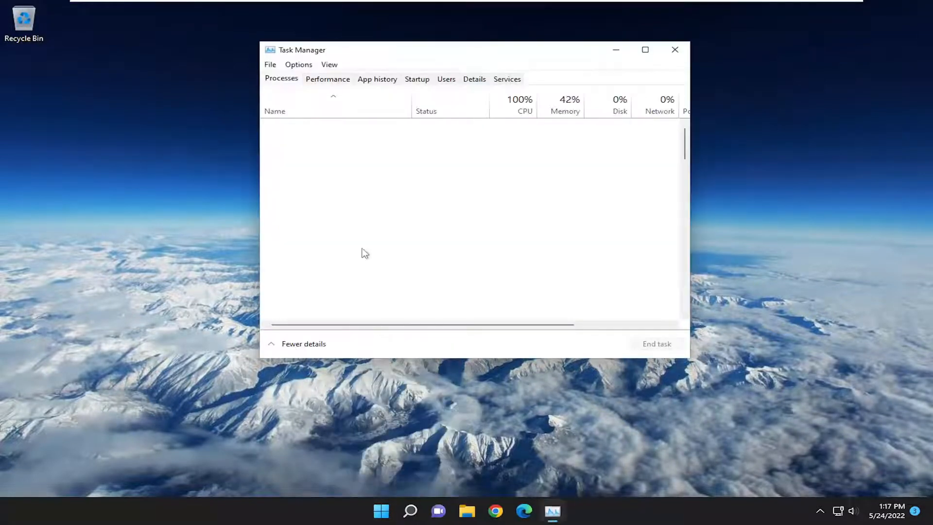
click(417, 79)
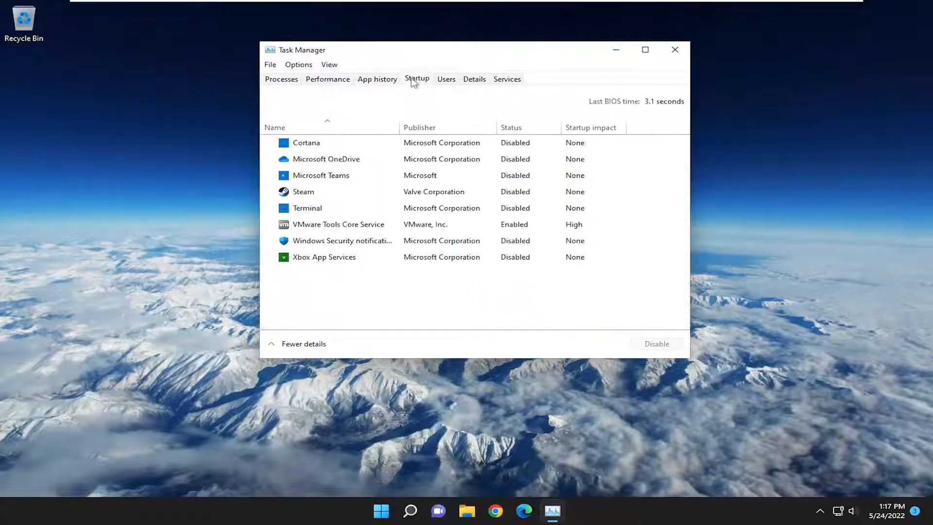
click(342, 240)
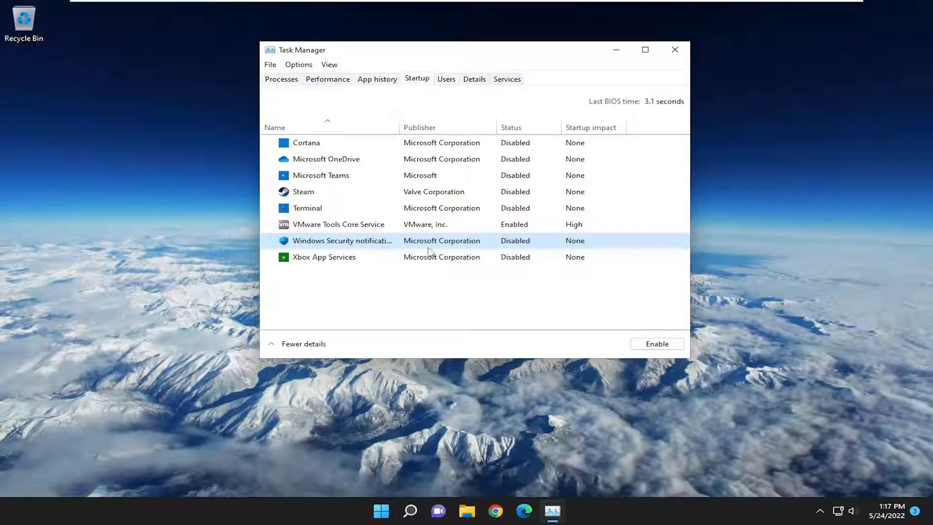
click(657, 344)
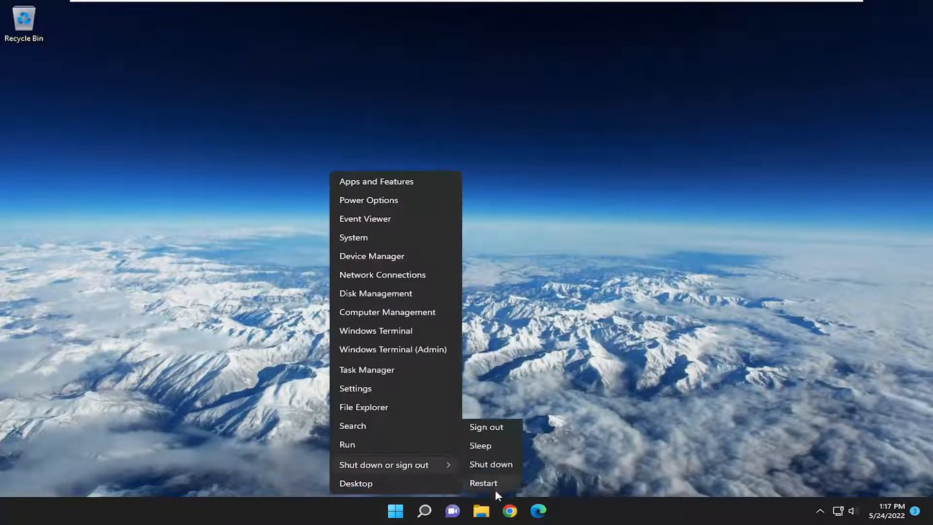
- Restart the computer from the power-user menu's Shut down or sign out options
click(486, 427)
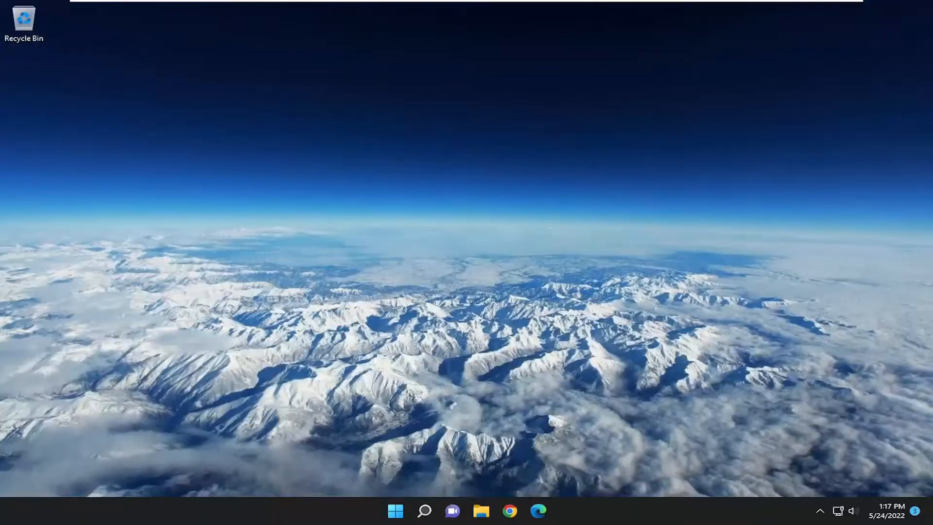
- Expand the tray overflow to reveal the Windows Security shield among hidden icons
click(821, 511)
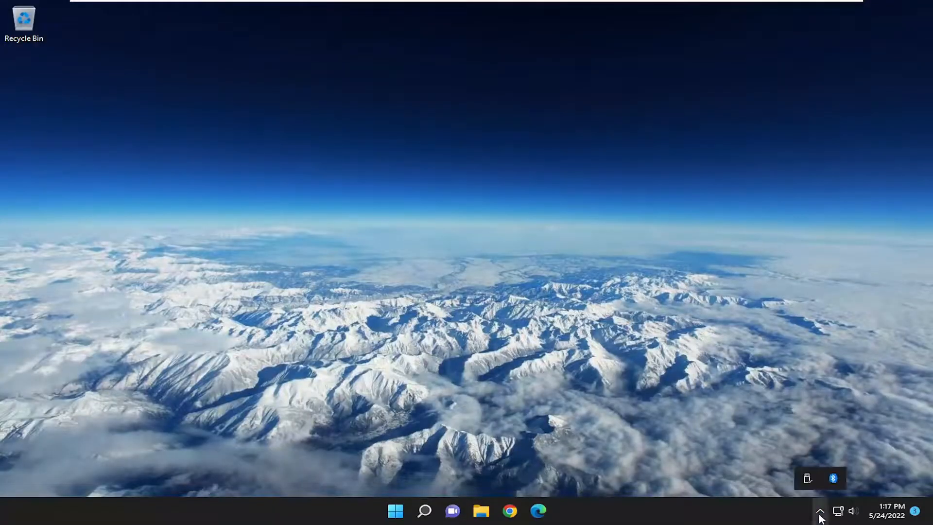
mouse_move(822, 515)
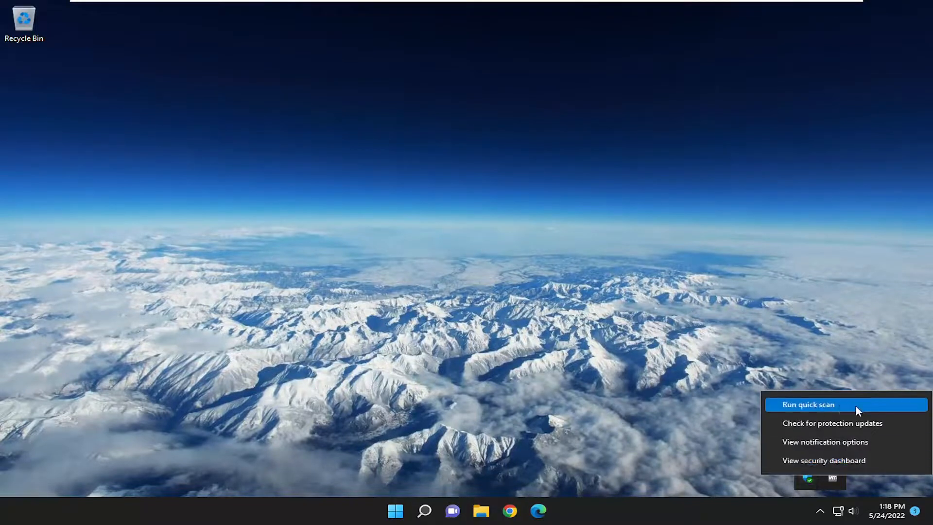
mouse_move(825, 441)
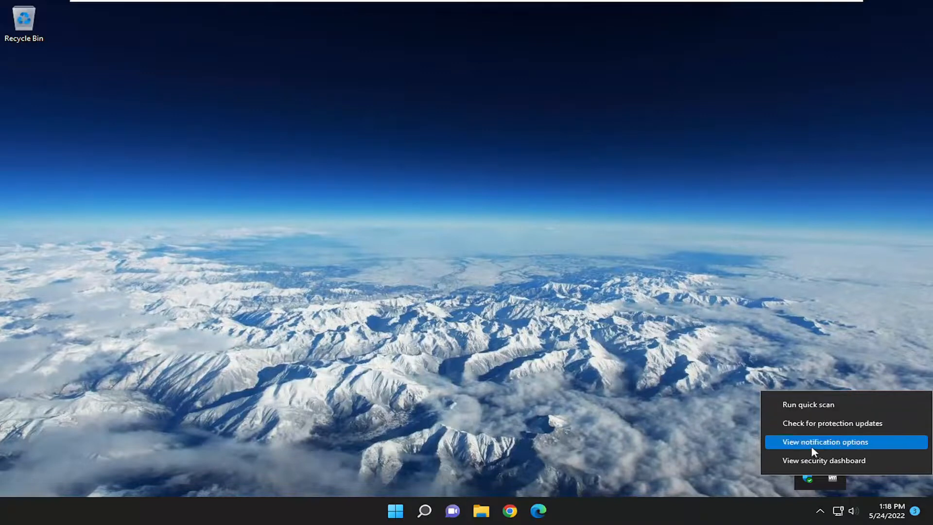
mouse_move(823, 459)
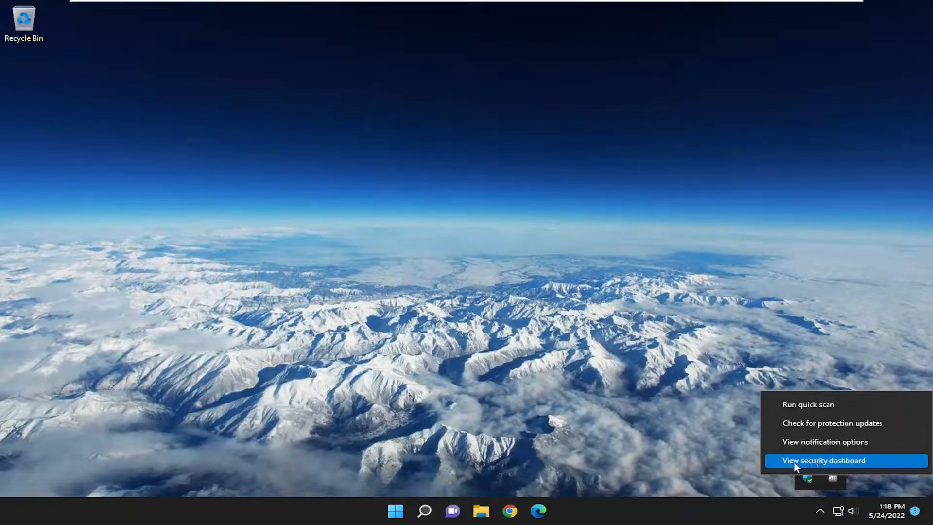